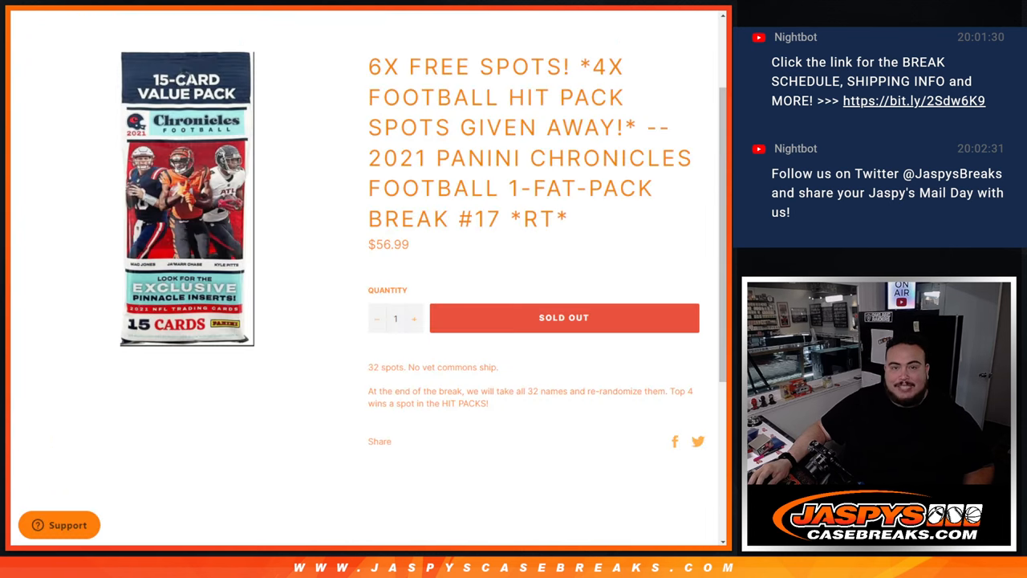
Step: Roll the dice, then shuffle the 26-name customer list in List Randomizer three times
left_click_drag(369, 67, 623, 98)
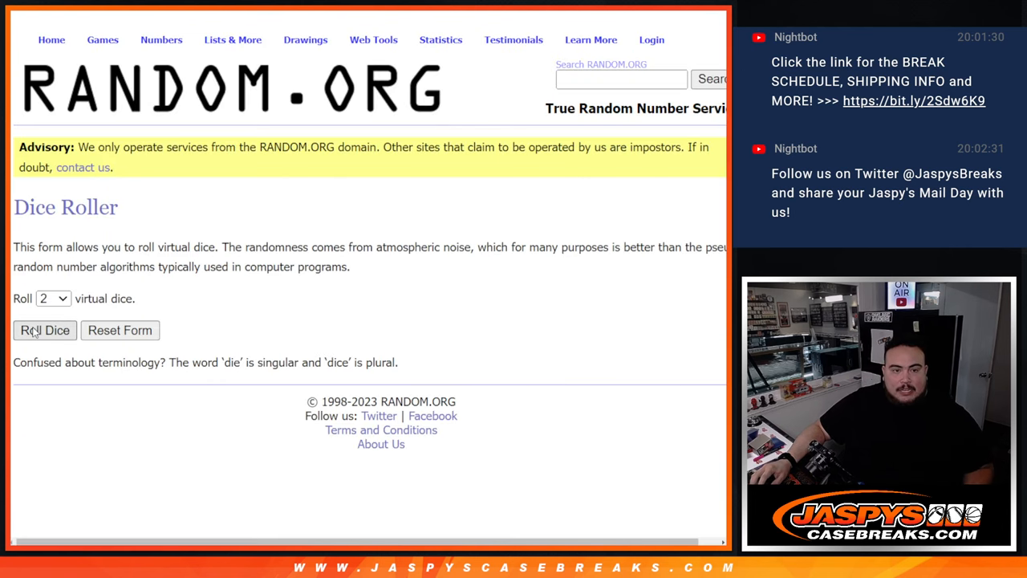
left_click(45, 331)
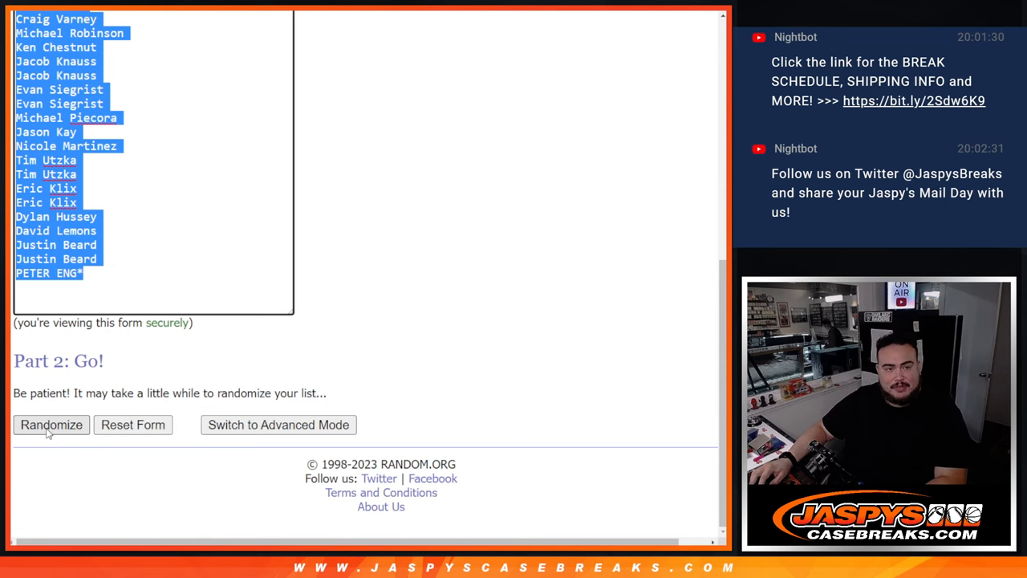
left_click(51, 424)
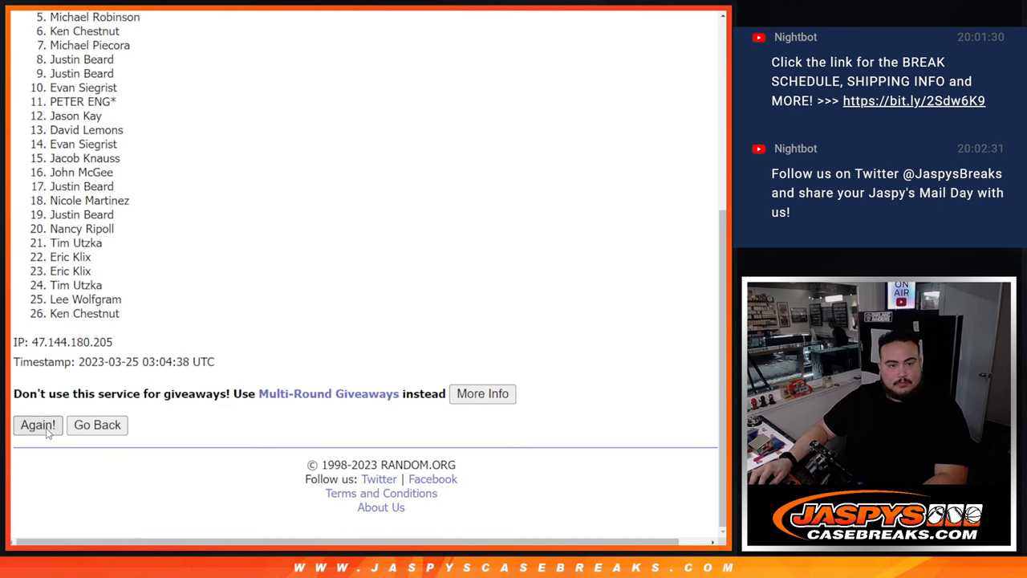
left_click(37, 425)
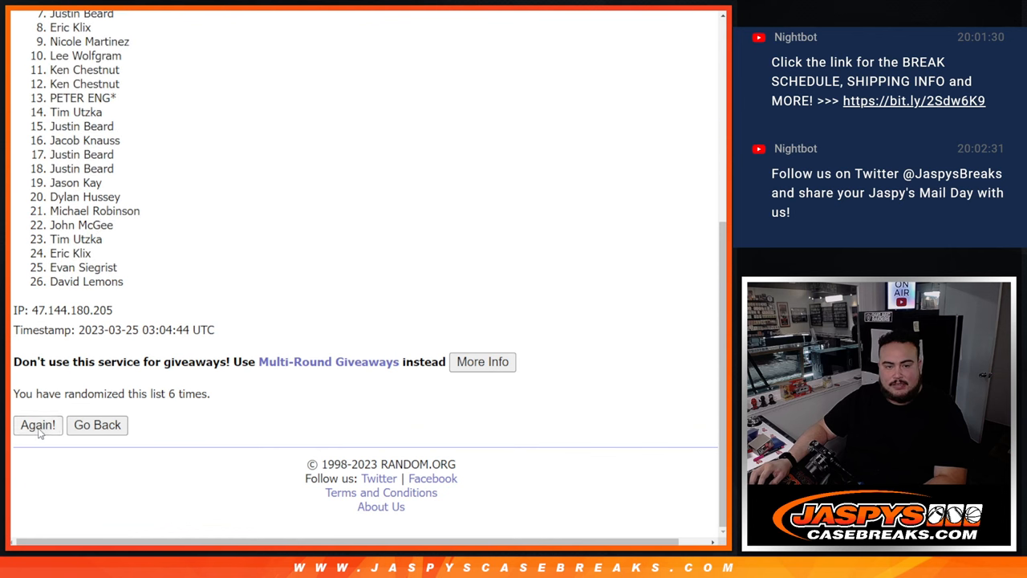
left_click(37, 425)
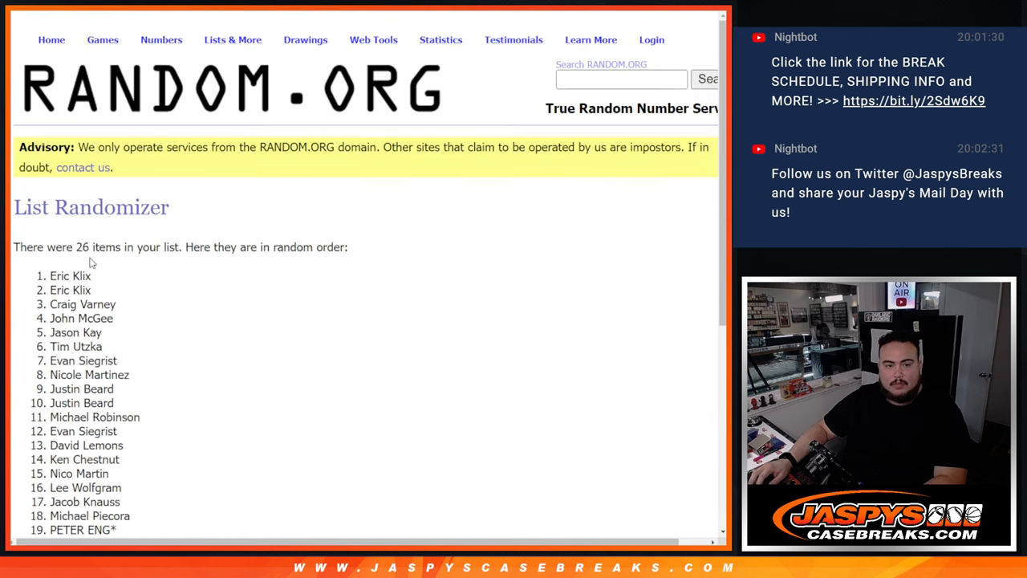
Step: Mark the six extra customer spots in the list with ^ and return to the Dice Roller
left_click_drag(51, 276, 96, 332)
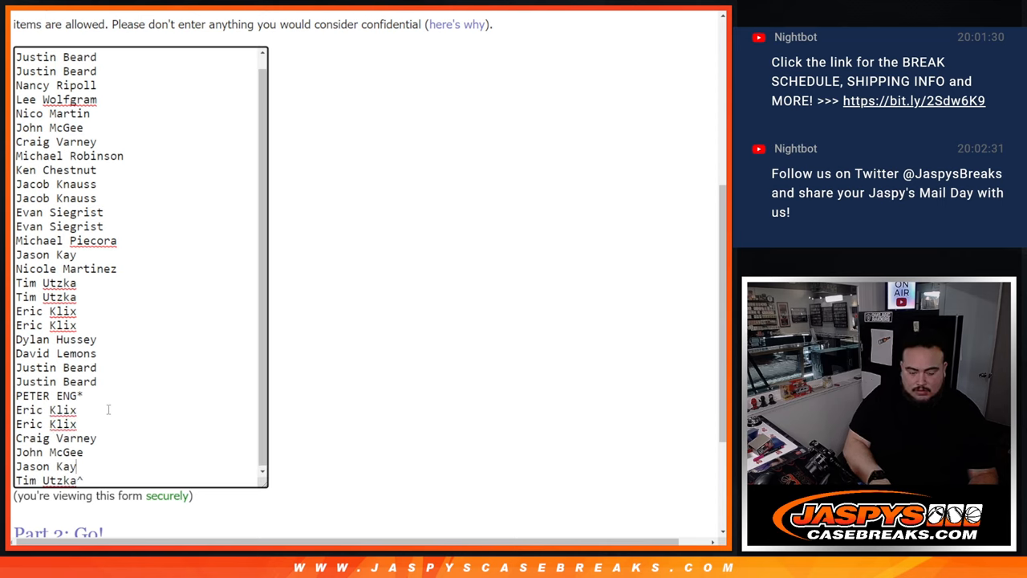
type("^")
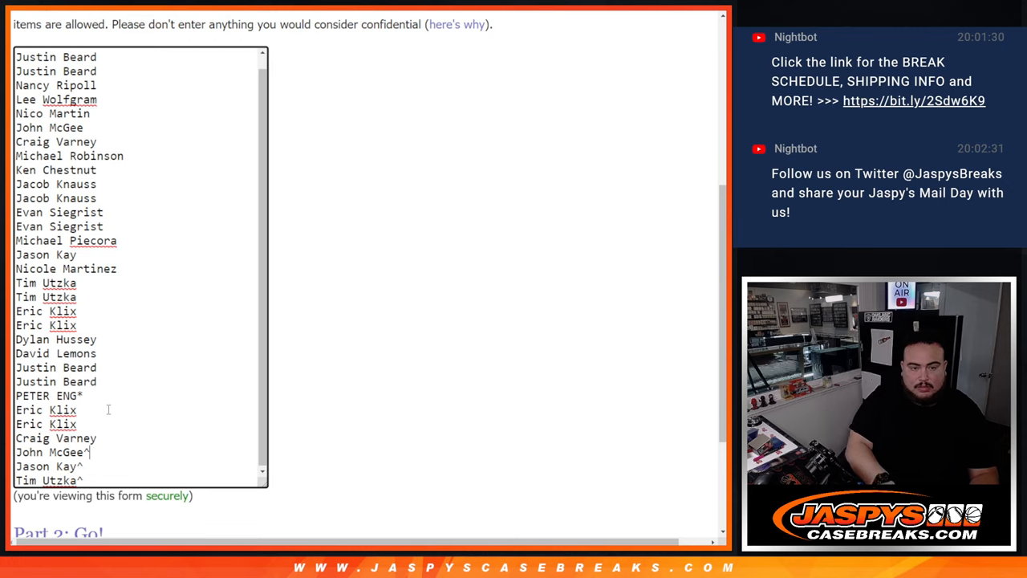
type("^")
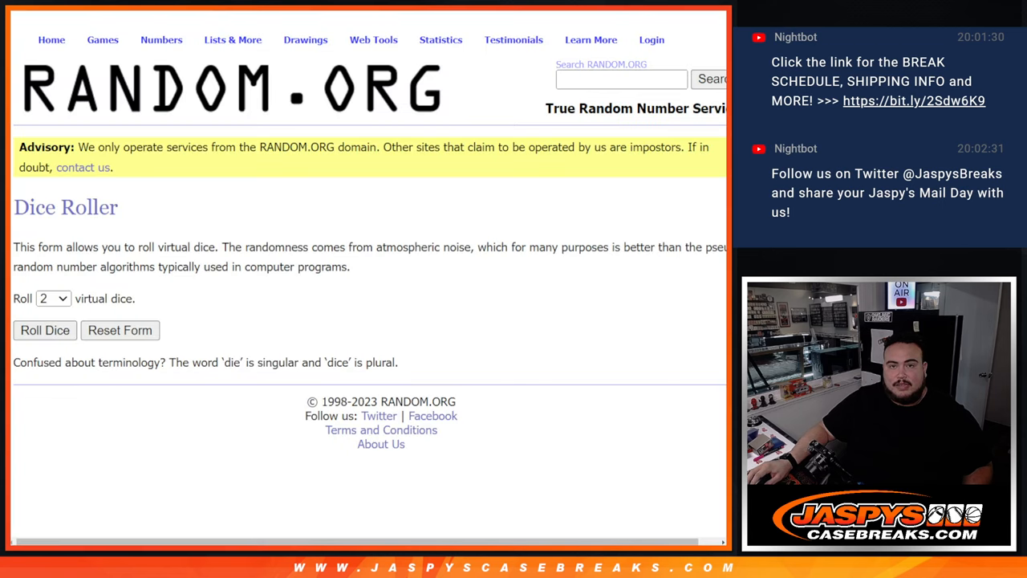
Step: Roll the dice, then shuffle the expanded 32-name caret-marked list five times
left_click(234, 40)
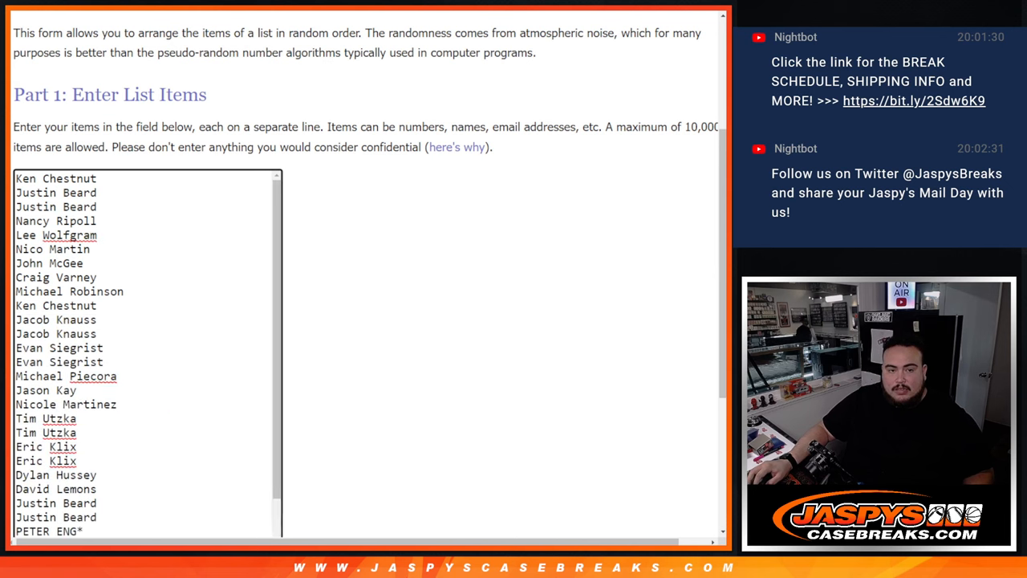
scroll("down", 3)
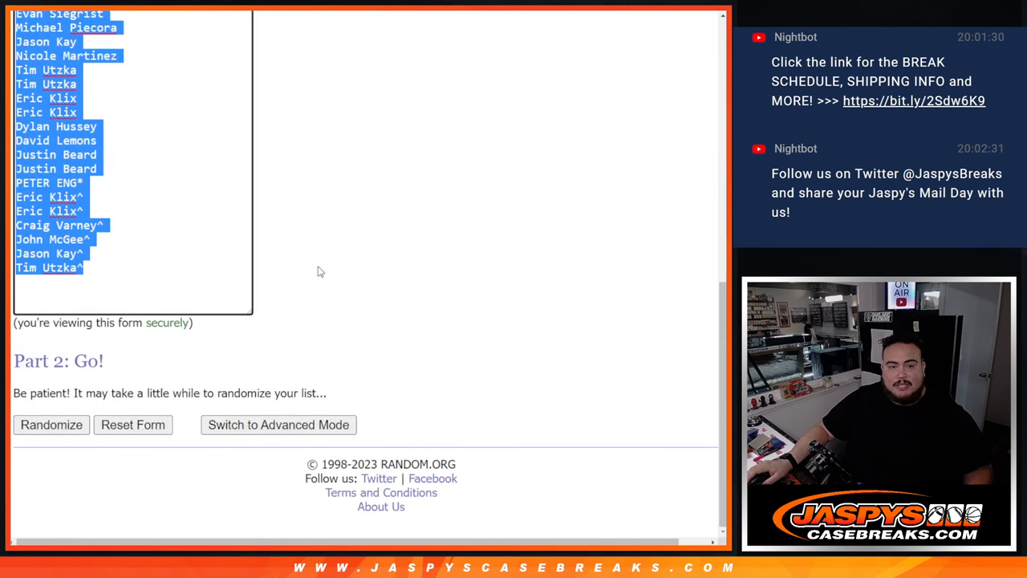
left_click(51, 424)
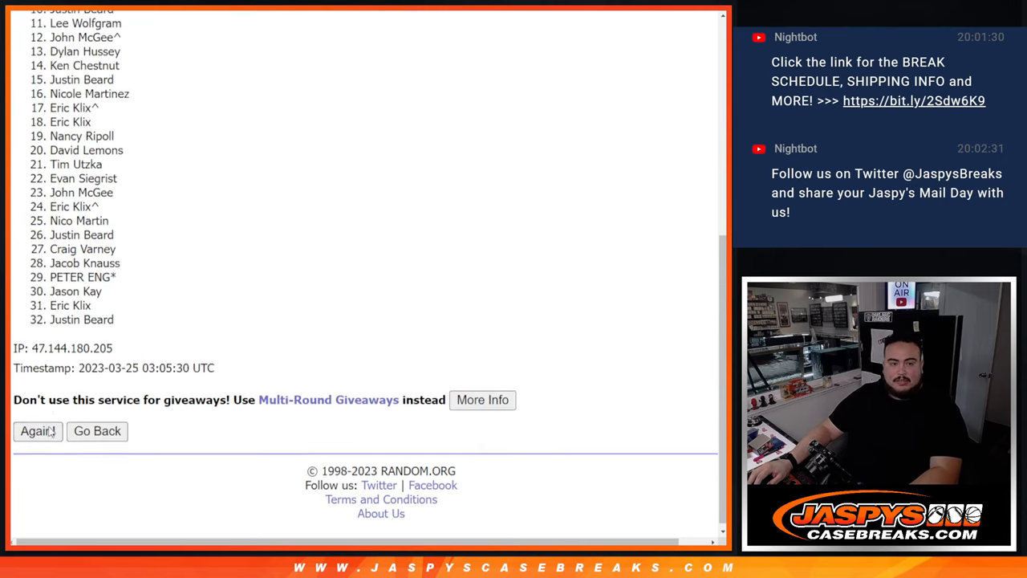
left_click(37, 431)
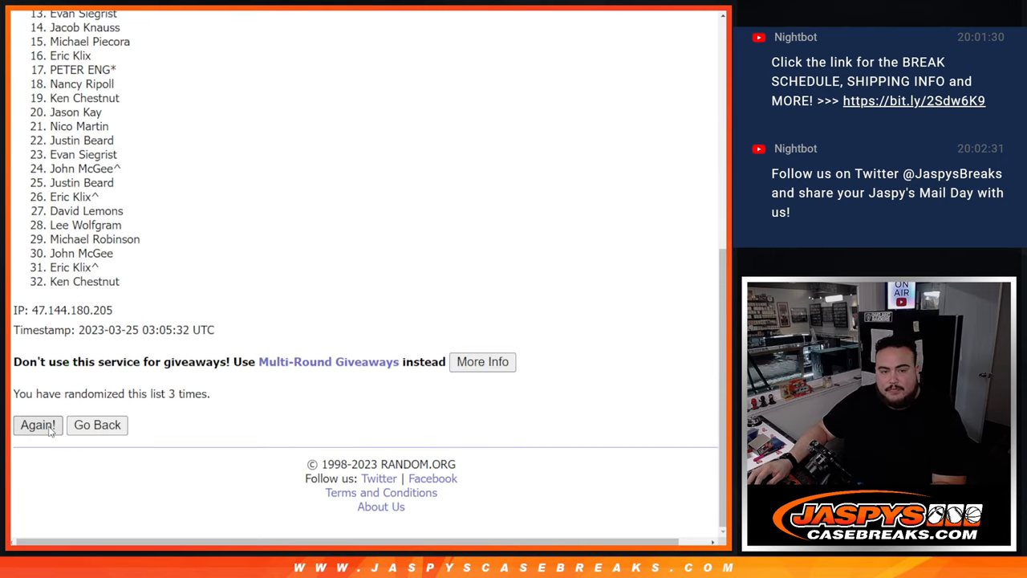
left_click(37, 425)
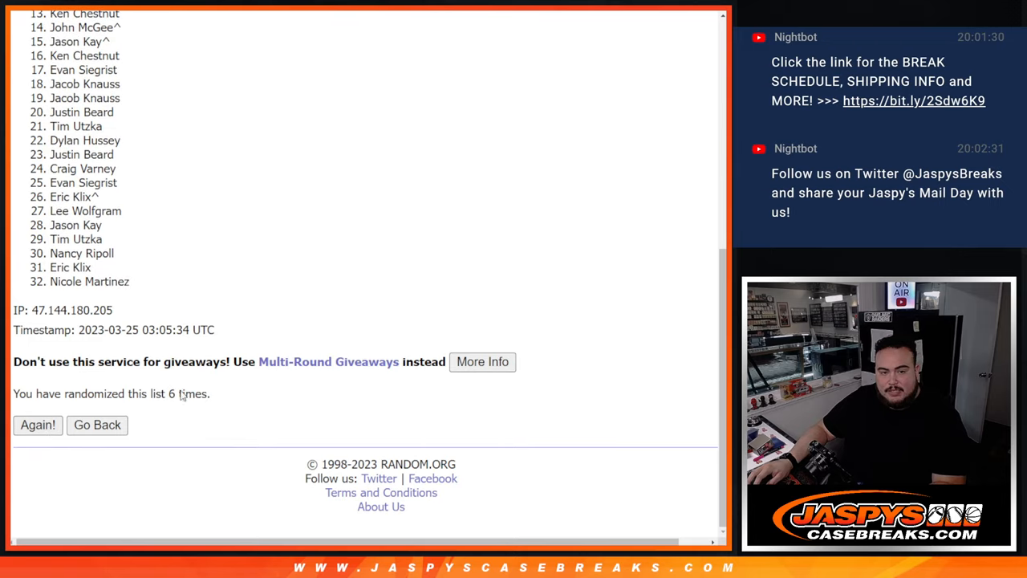
left_click(36, 425)
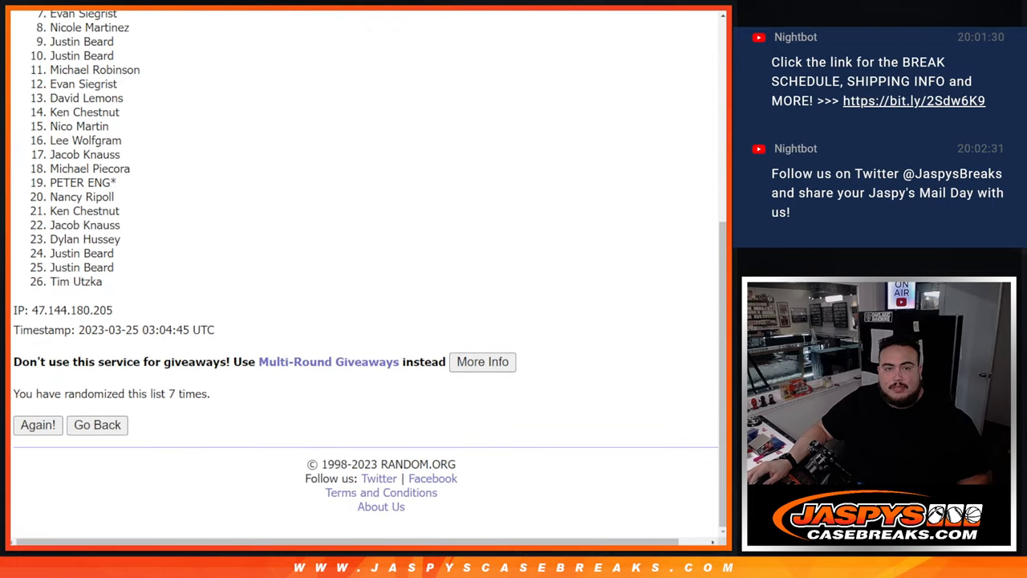
left_click(97, 425)
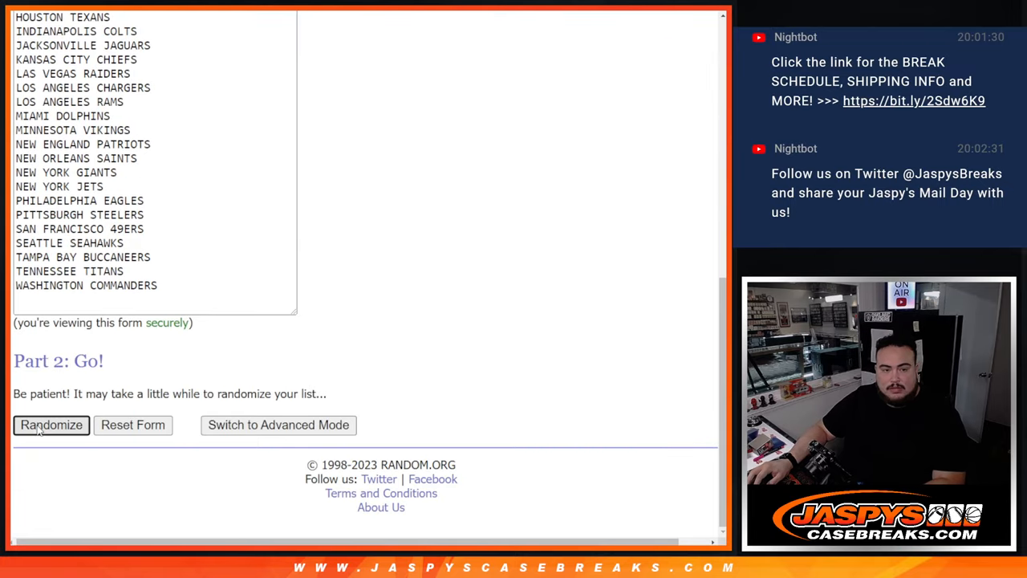
Step: Shuffle the 32 NFL teams in List Randomizer into a new random order twice
left_click(51, 425)
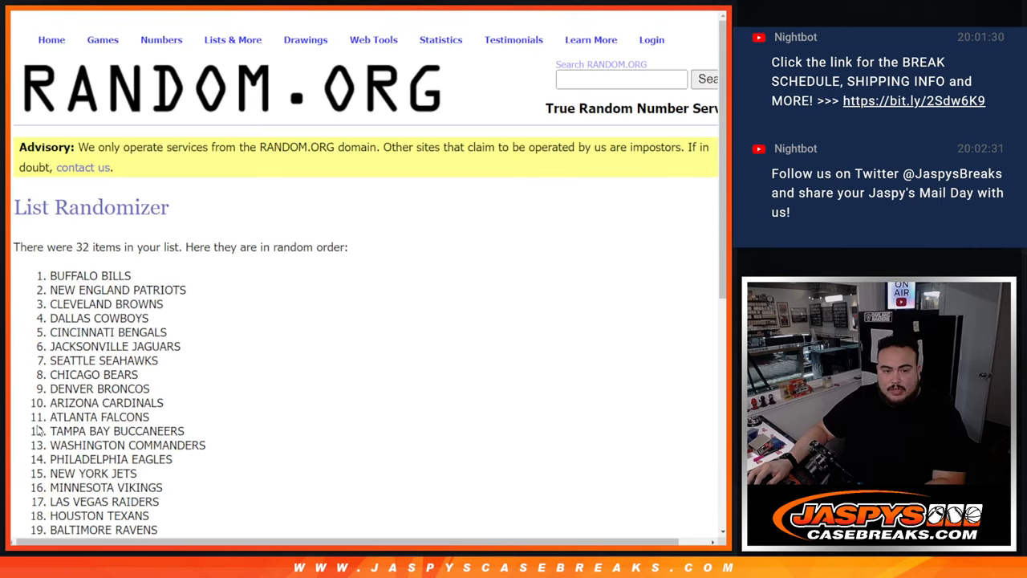
scroll("down", 3)
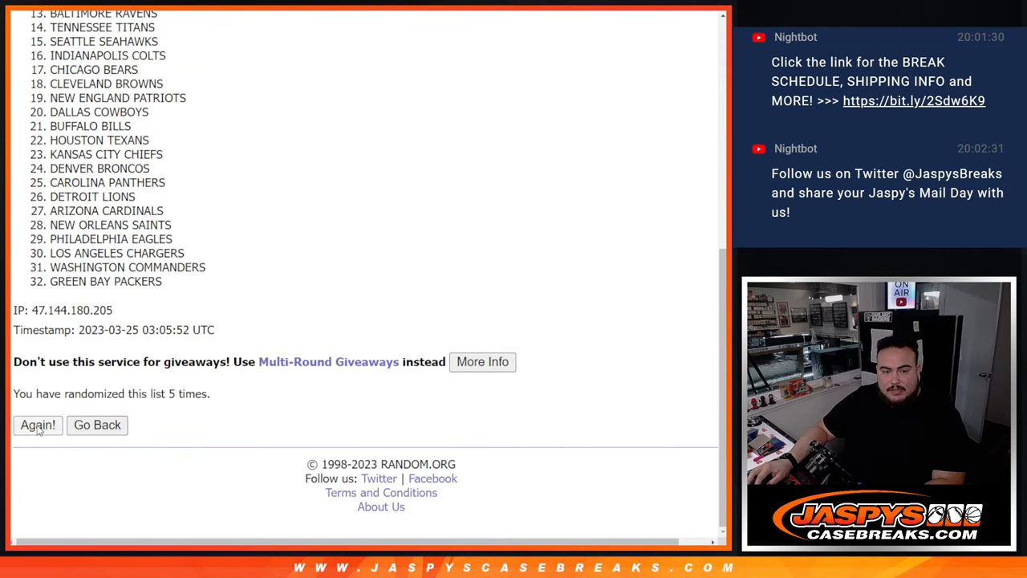
left_click(37, 425)
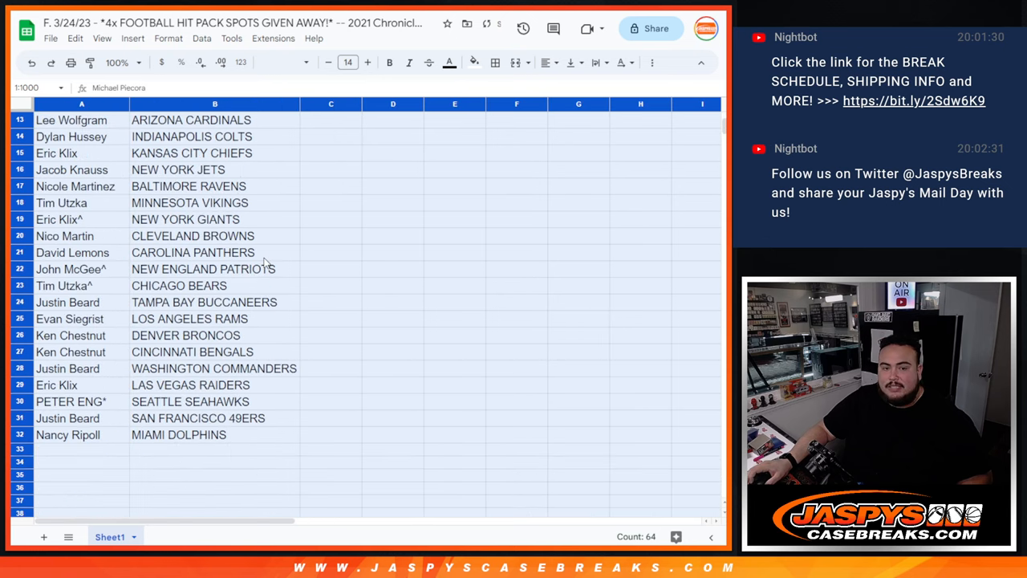
Step: Sort the pairings A to Z by the team column and check the print preview
right_click(215, 103)
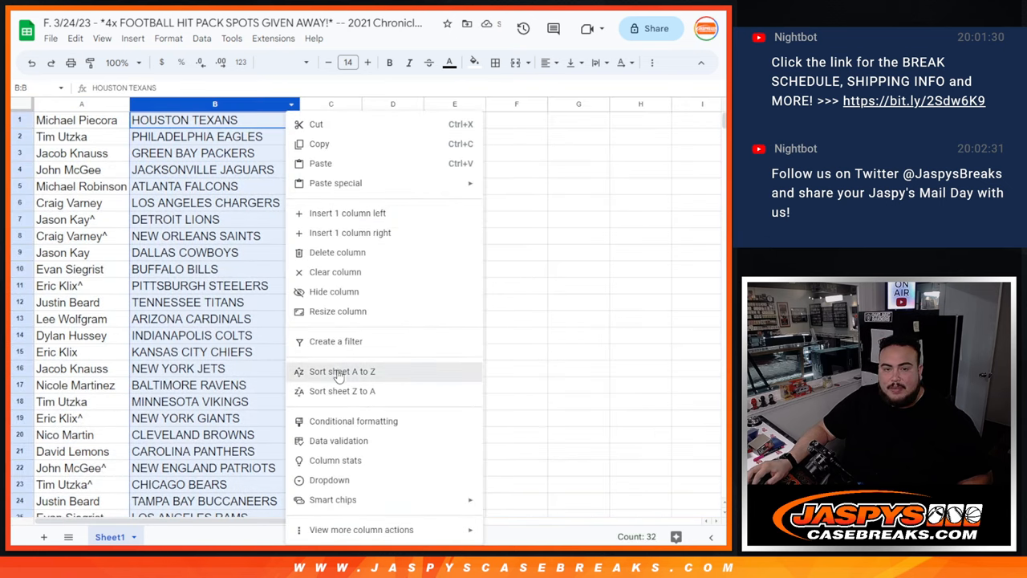
left_click(343, 372)
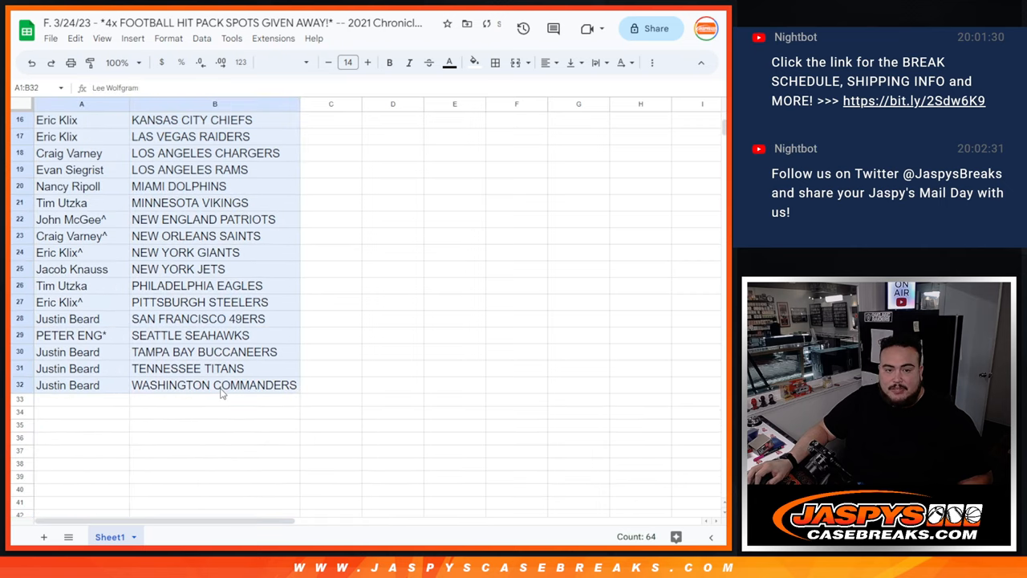
left_click(544, 62)
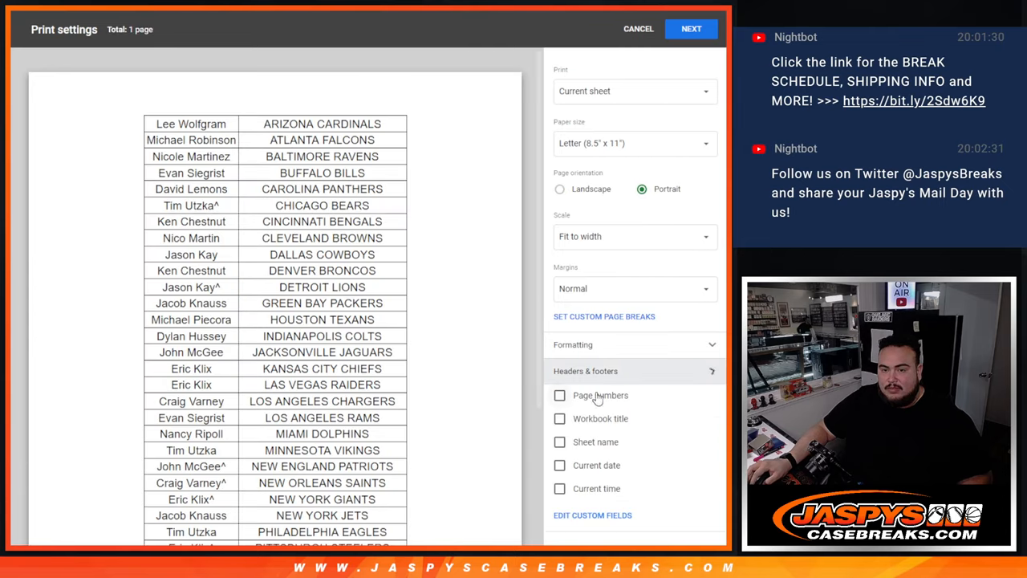
left_click(639, 29)
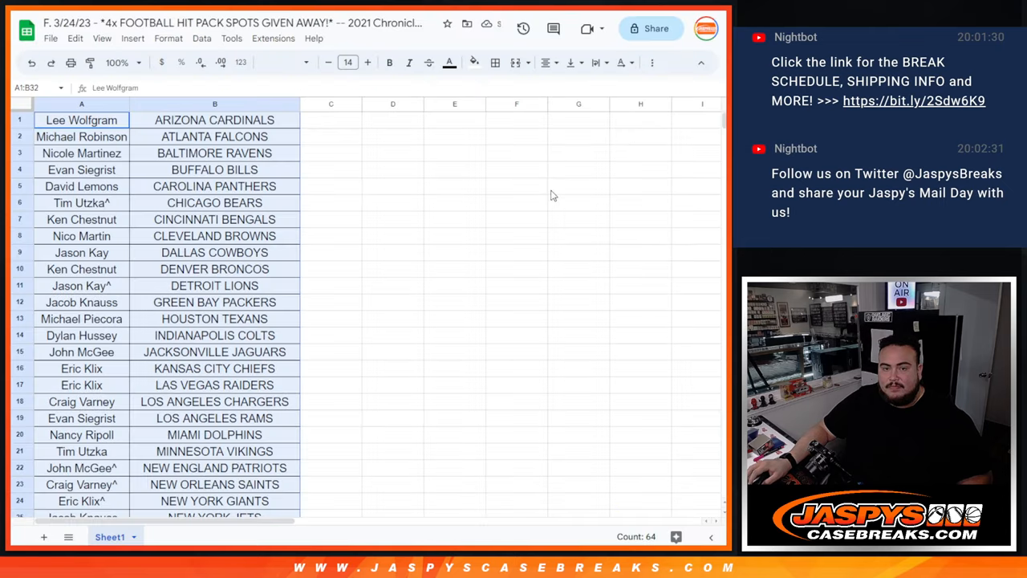
mouse_move(591, 375)
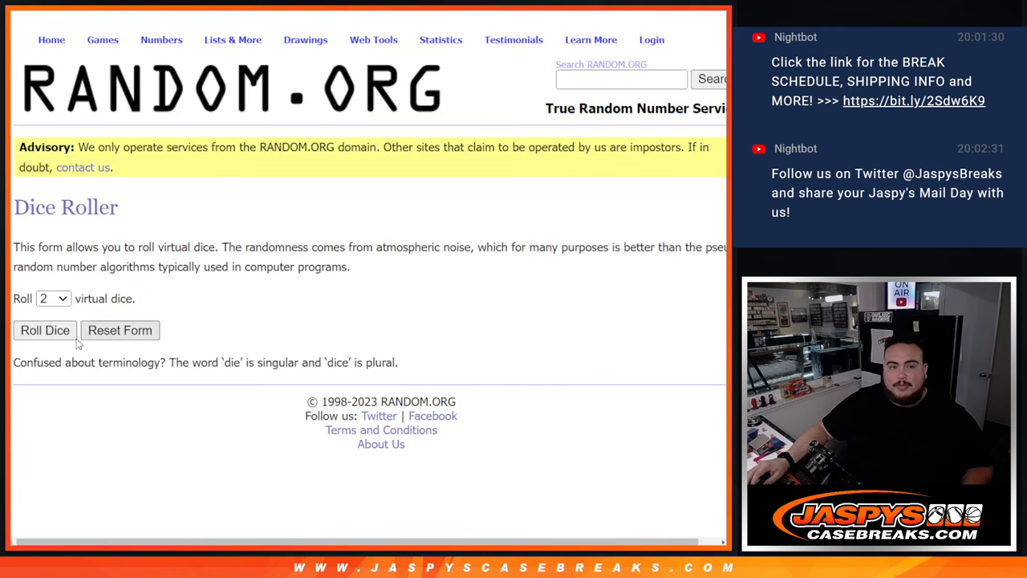
left_click(45, 330)
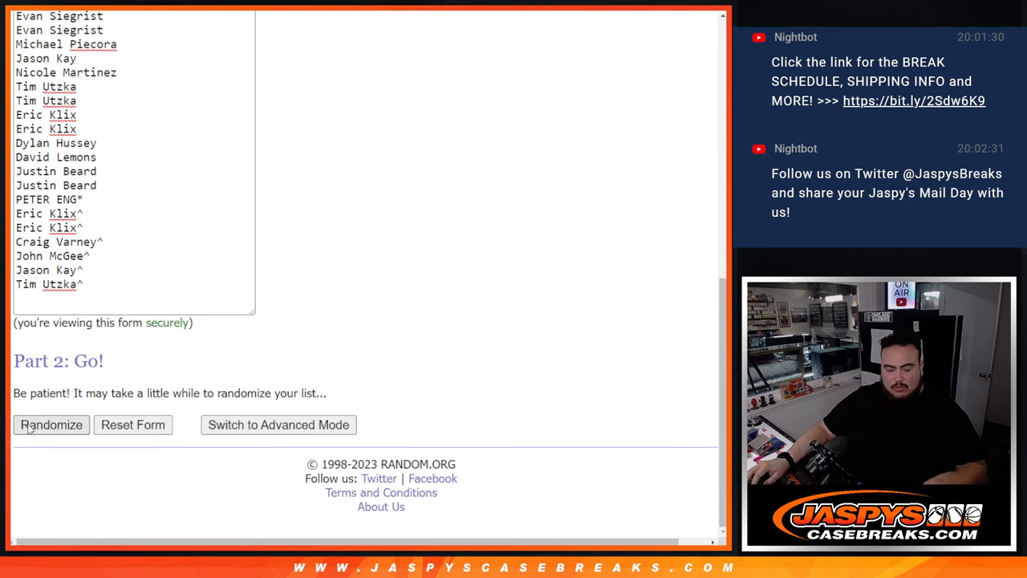
left_click(51, 423)
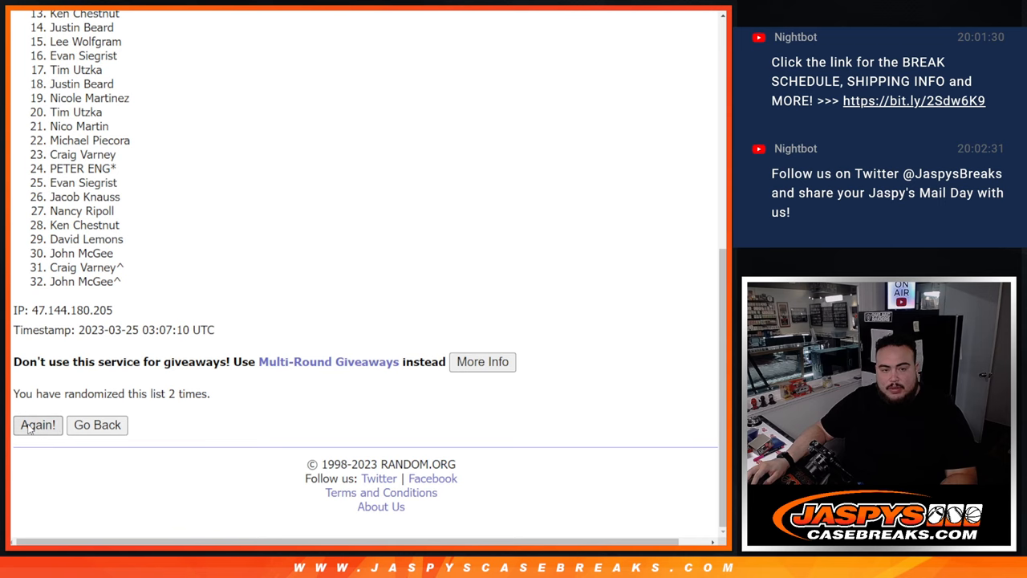
left_click(37, 425)
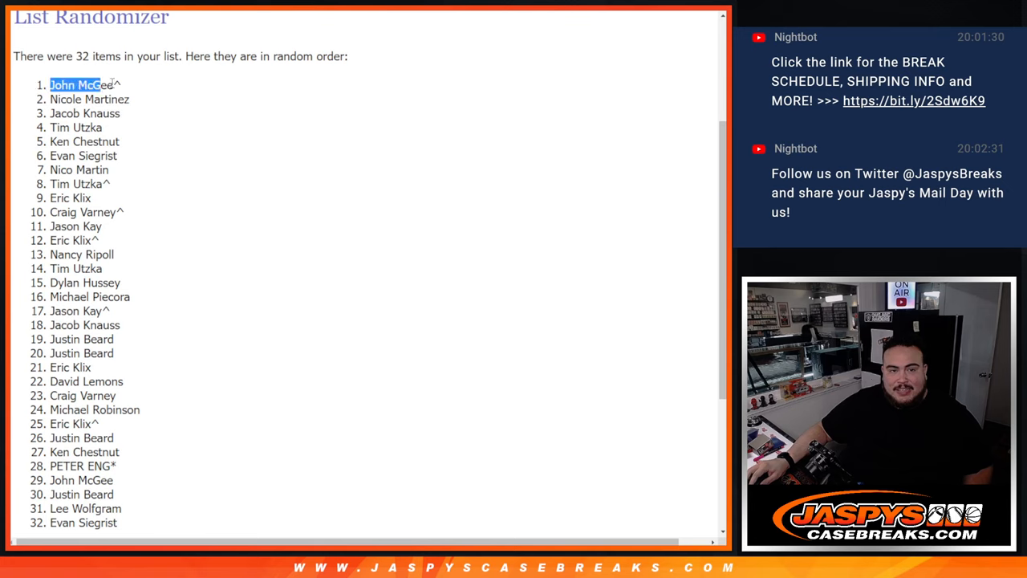
left_click_drag(50, 84, 112, 129)
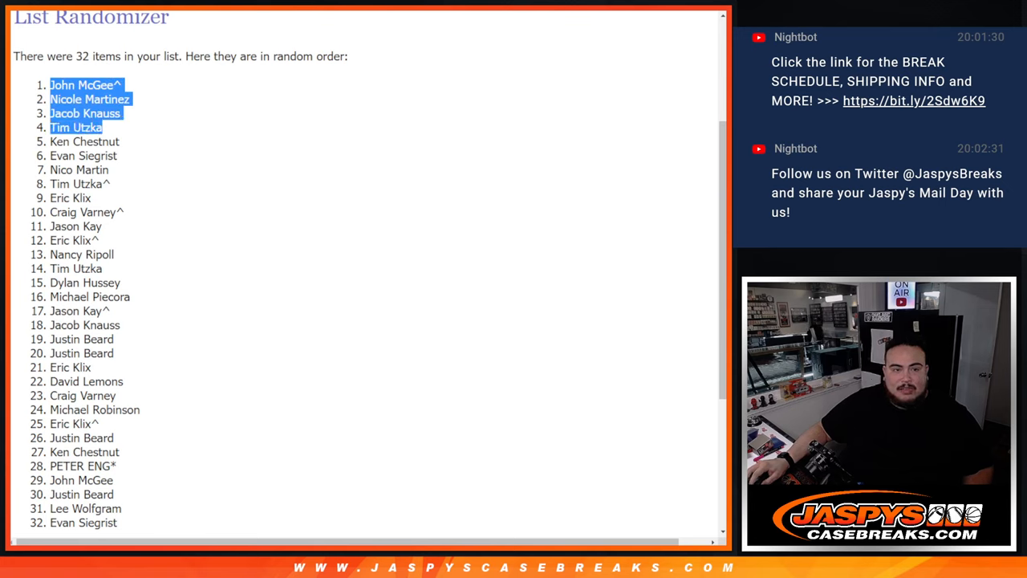